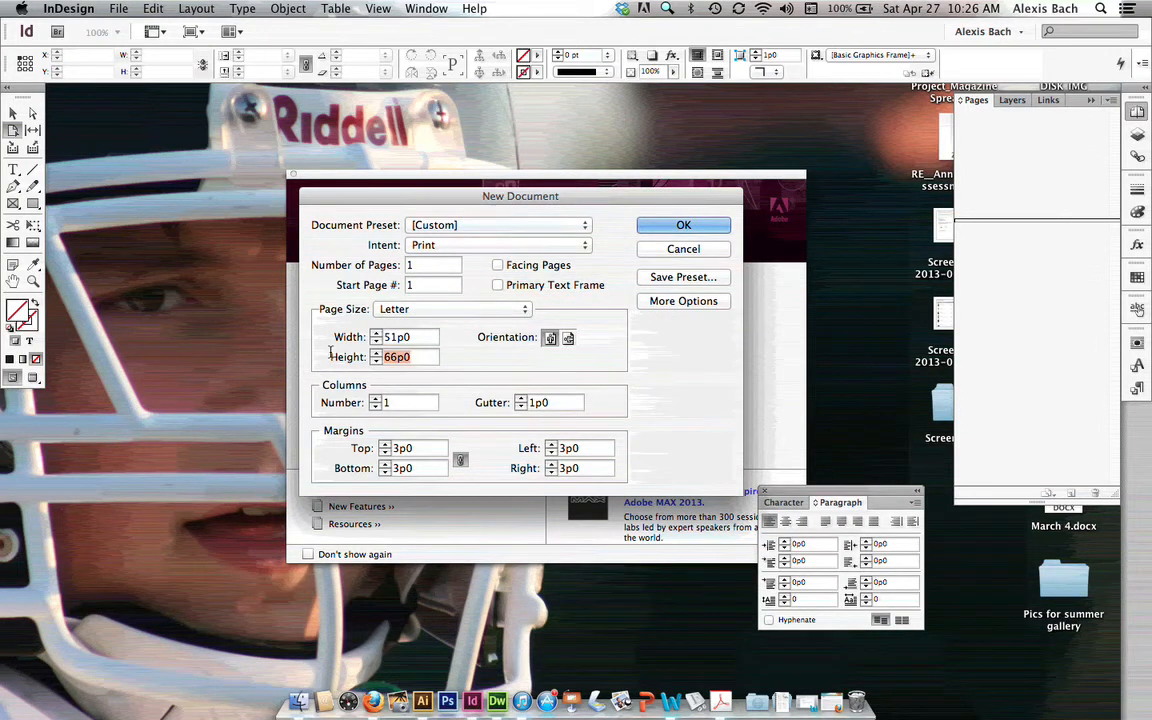
Step: Create a 51p0 by 61p6 document with 1p6 margins and 0p9 bleed on all sides
type("10")
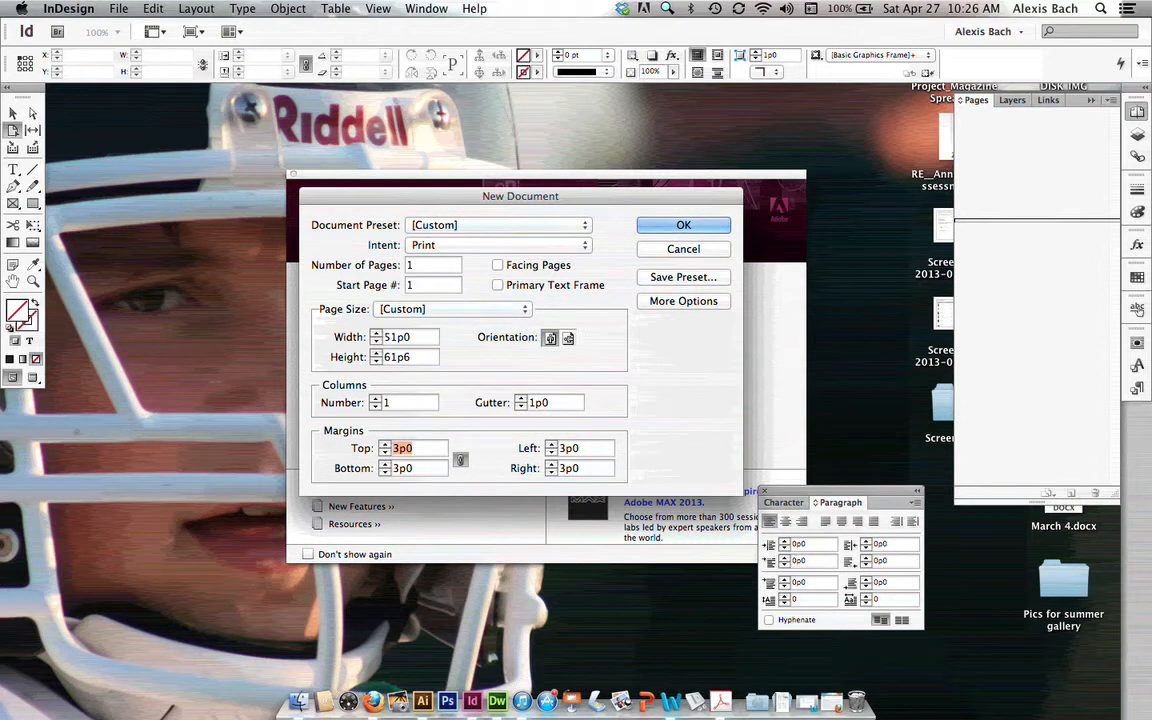
type(".25")
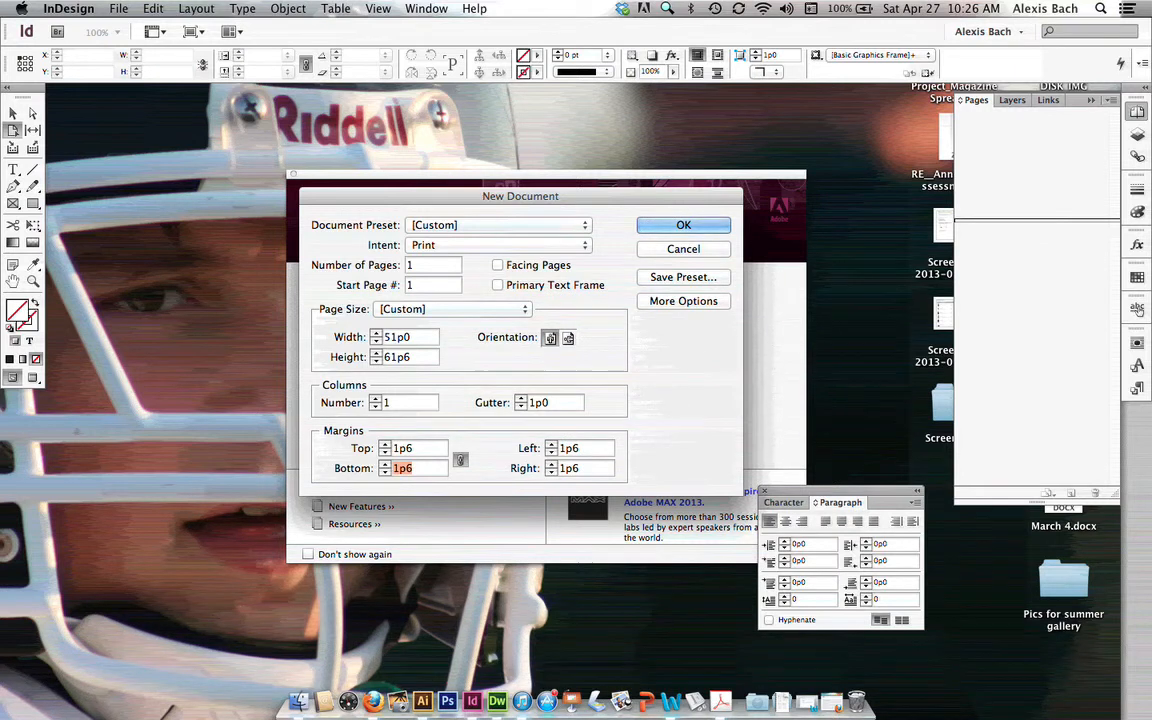
left_click(684, 300)
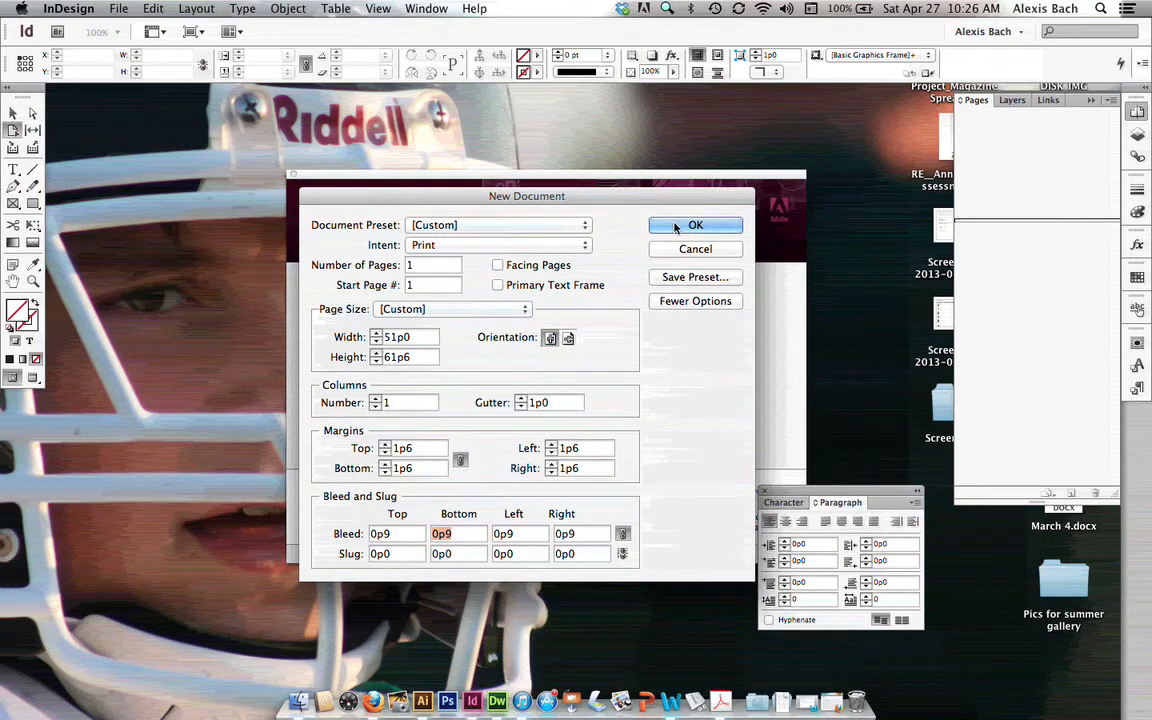
left_click(696, 224)
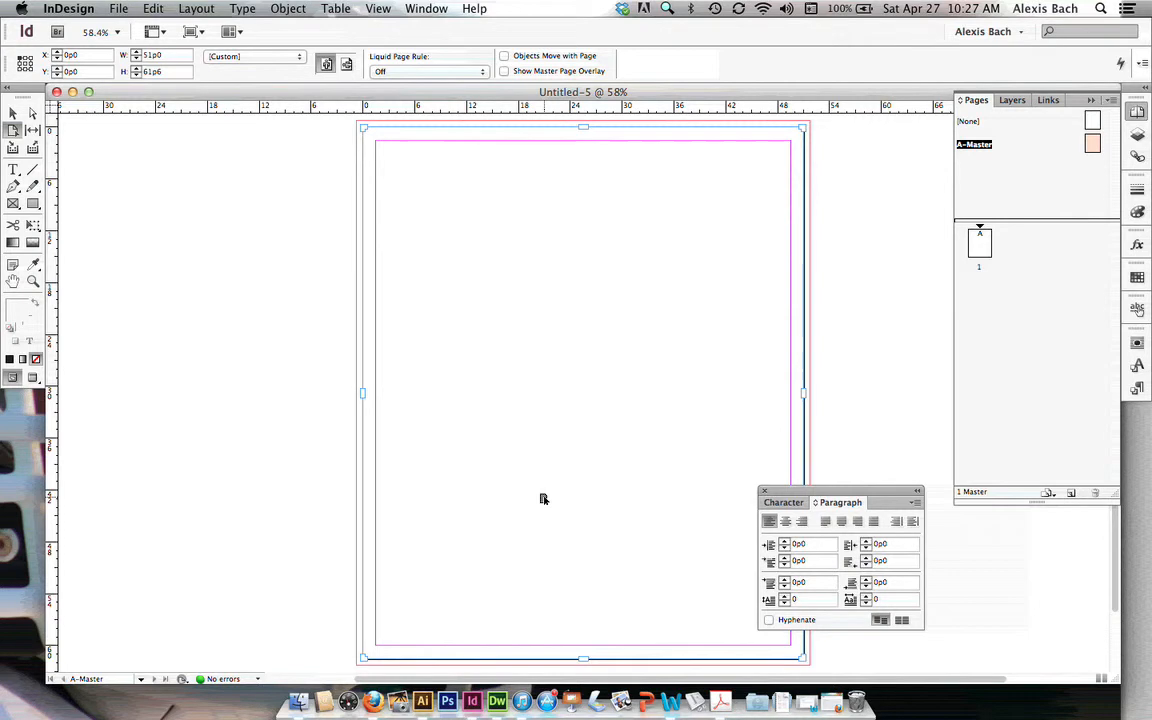
Step: Rearrange the panels while the A-Master page is open for editing
left_click_drag(840, 502, 912, 516)
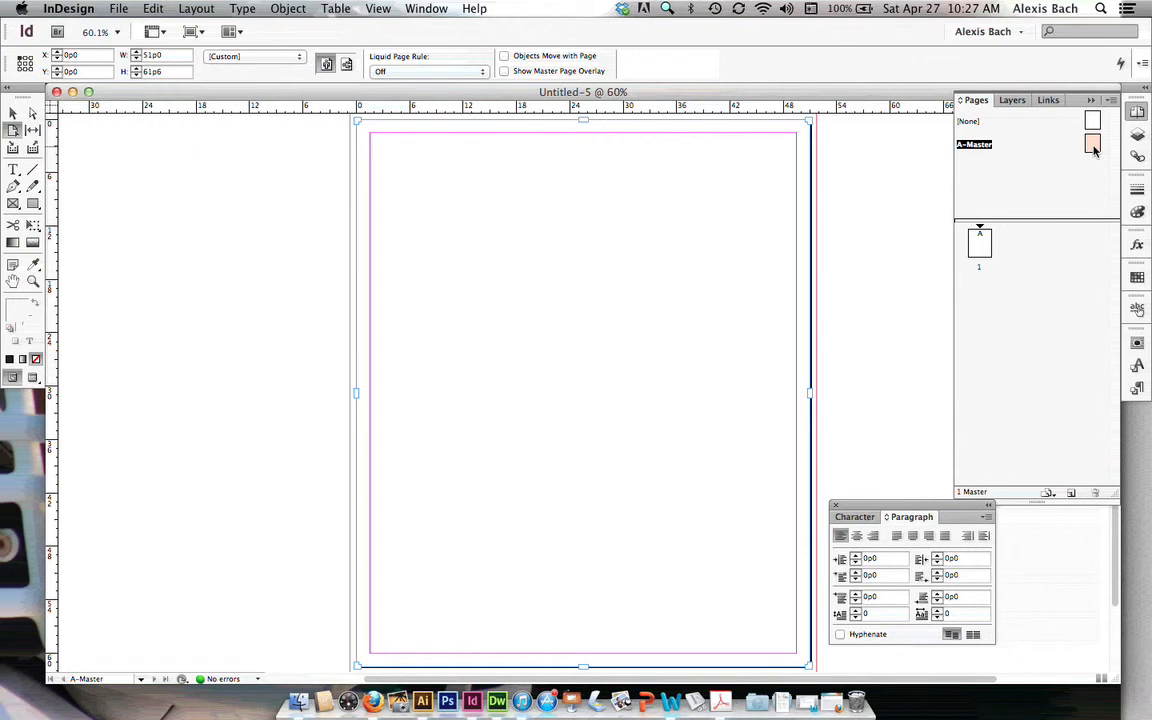
mouse_move(12, 136)
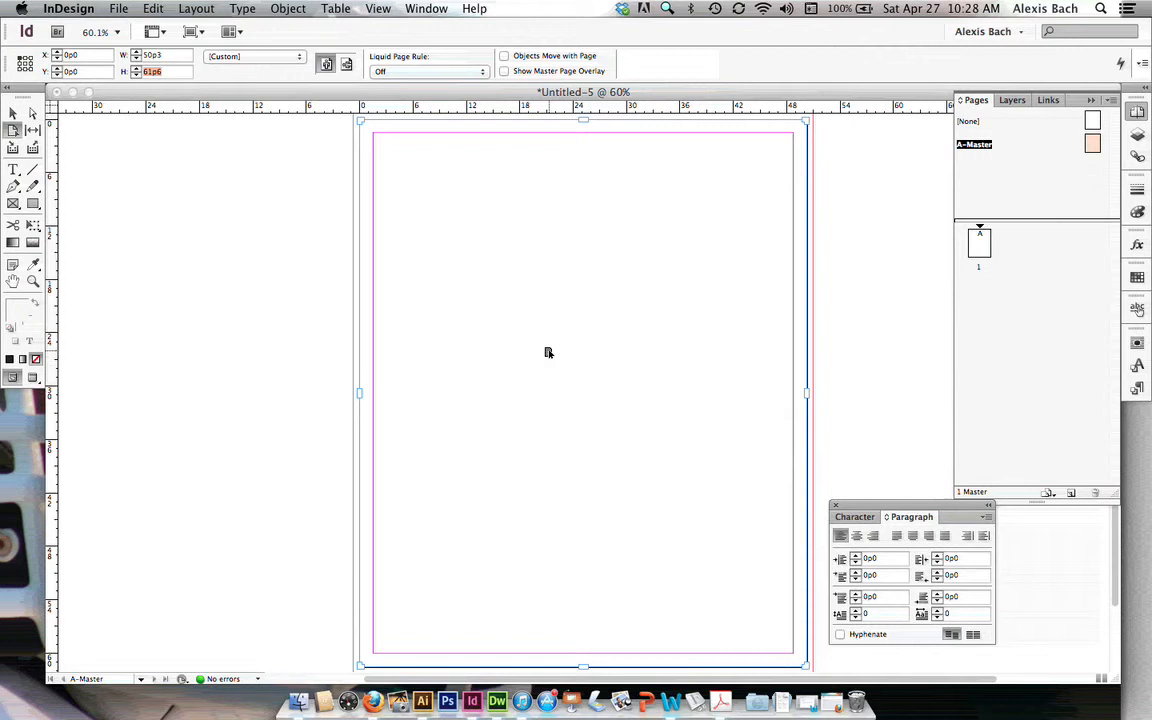
mouse_move(660, 276)
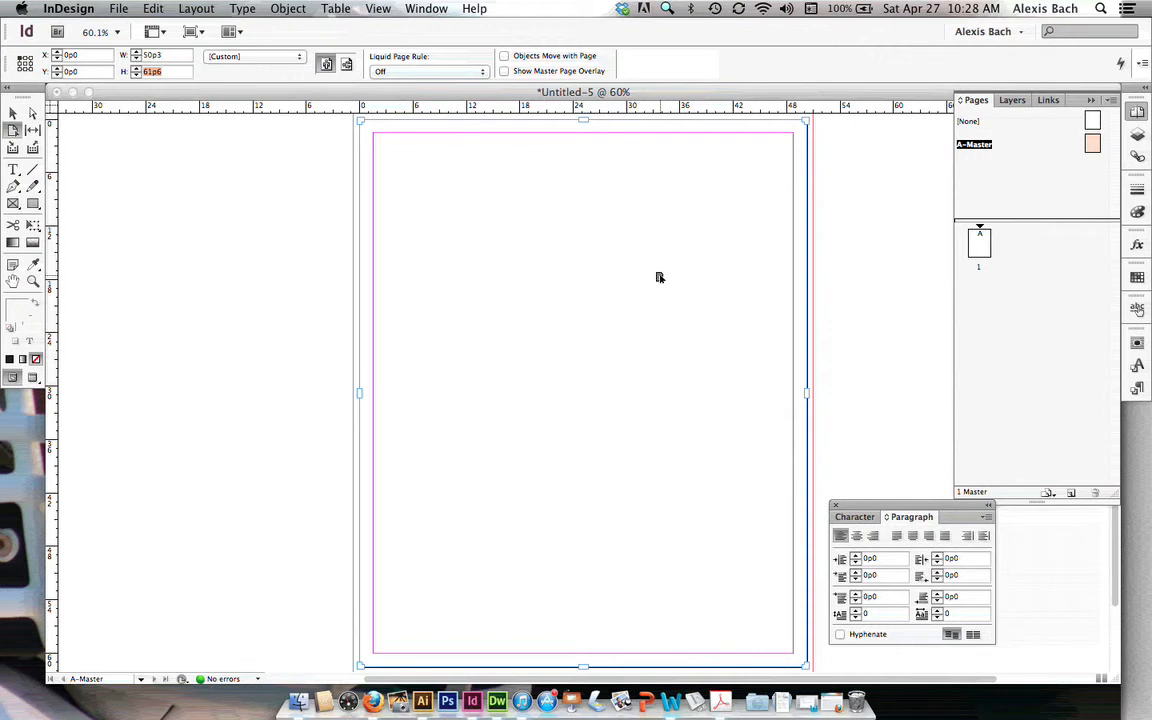
mouse_move(936, 272)
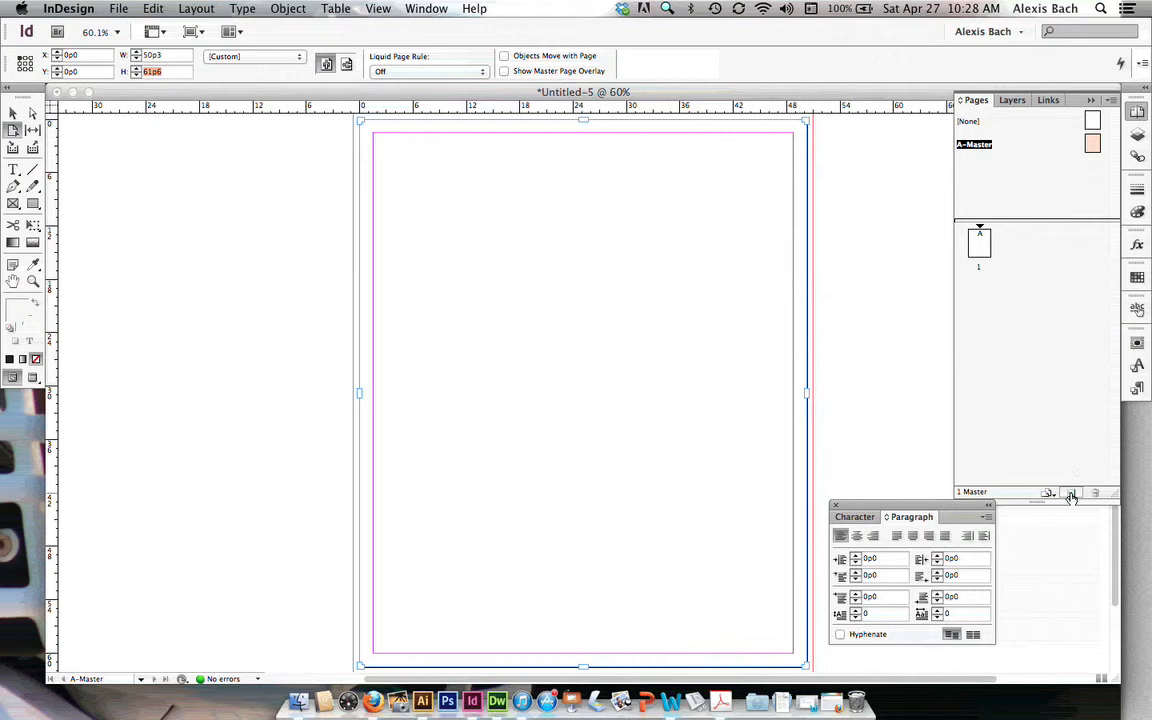
mouse_move(1072, 492)
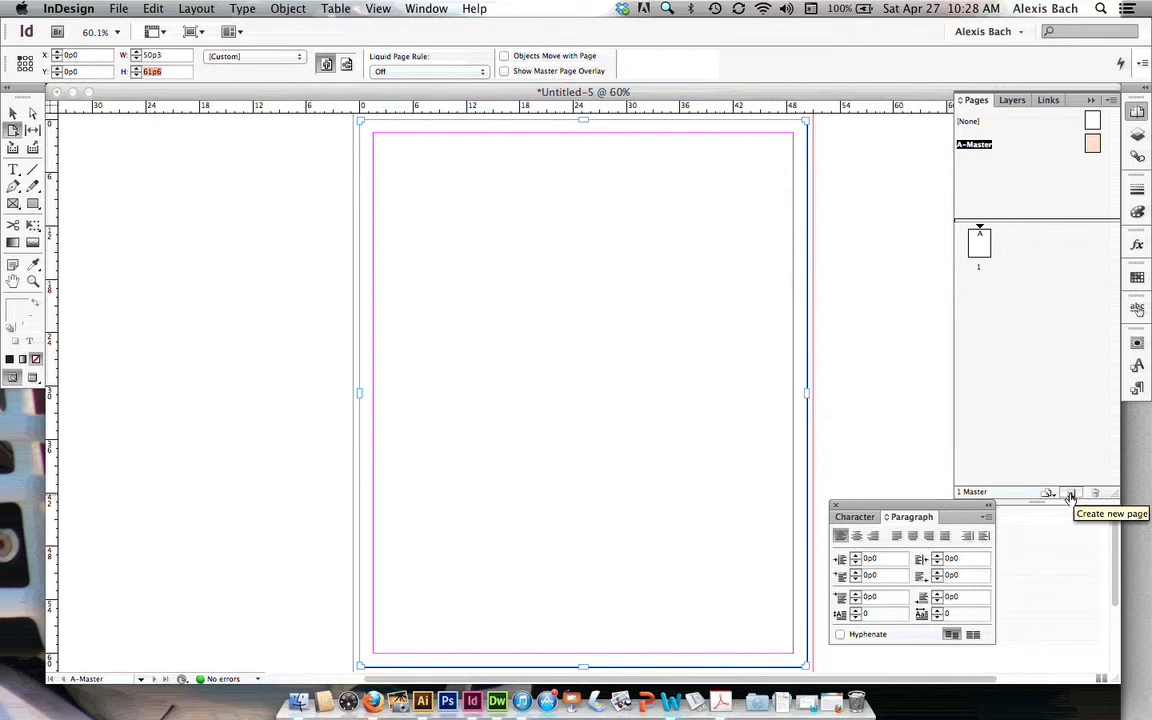
Step: Add a B-Master and prepare to resize its page into a narrow spine strip
left_click(1072, 492)
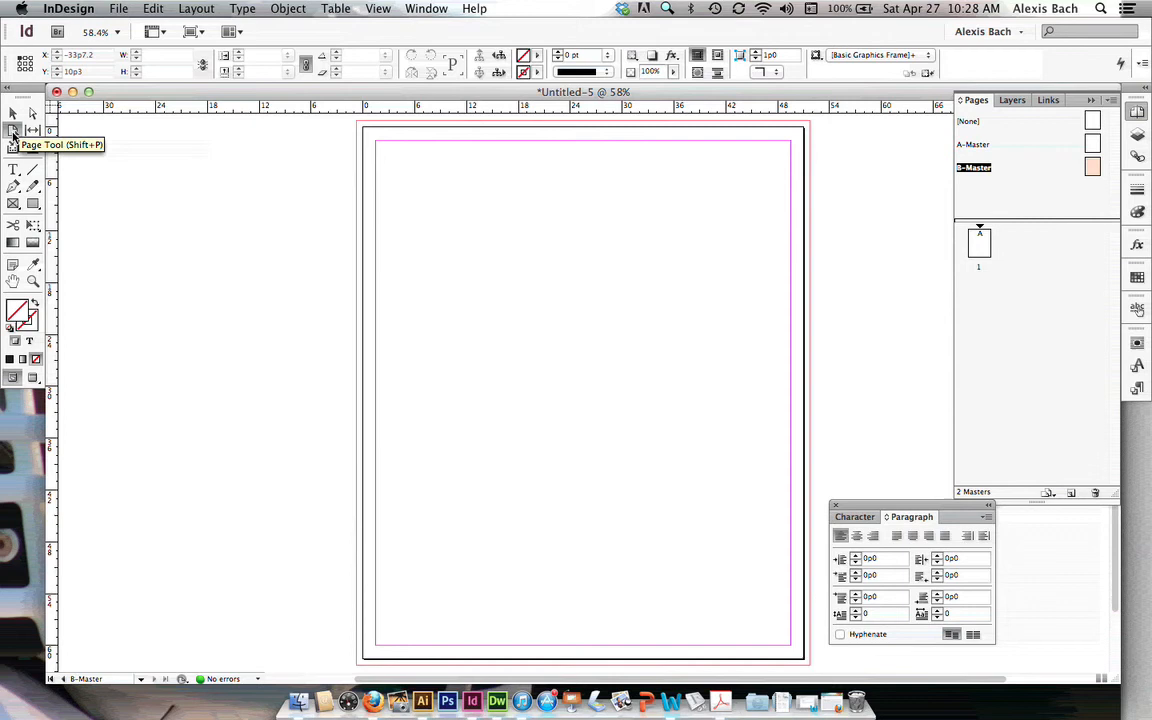
left_click(12, 136)
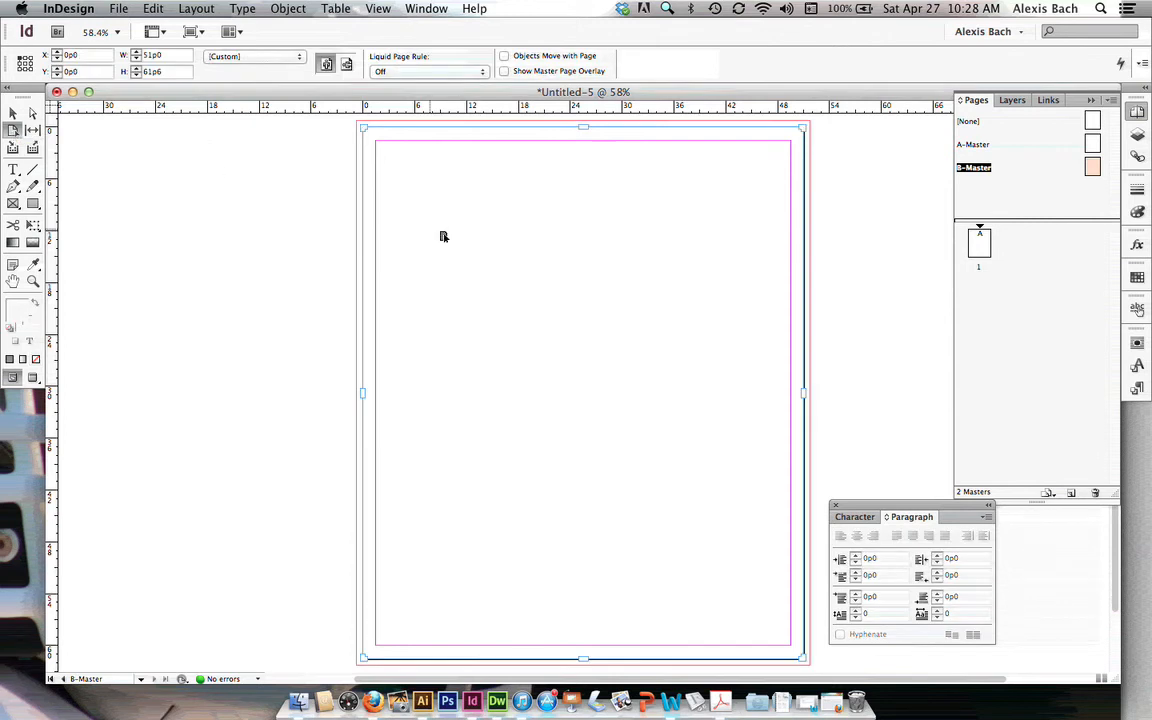
mouse_move(516, 272)
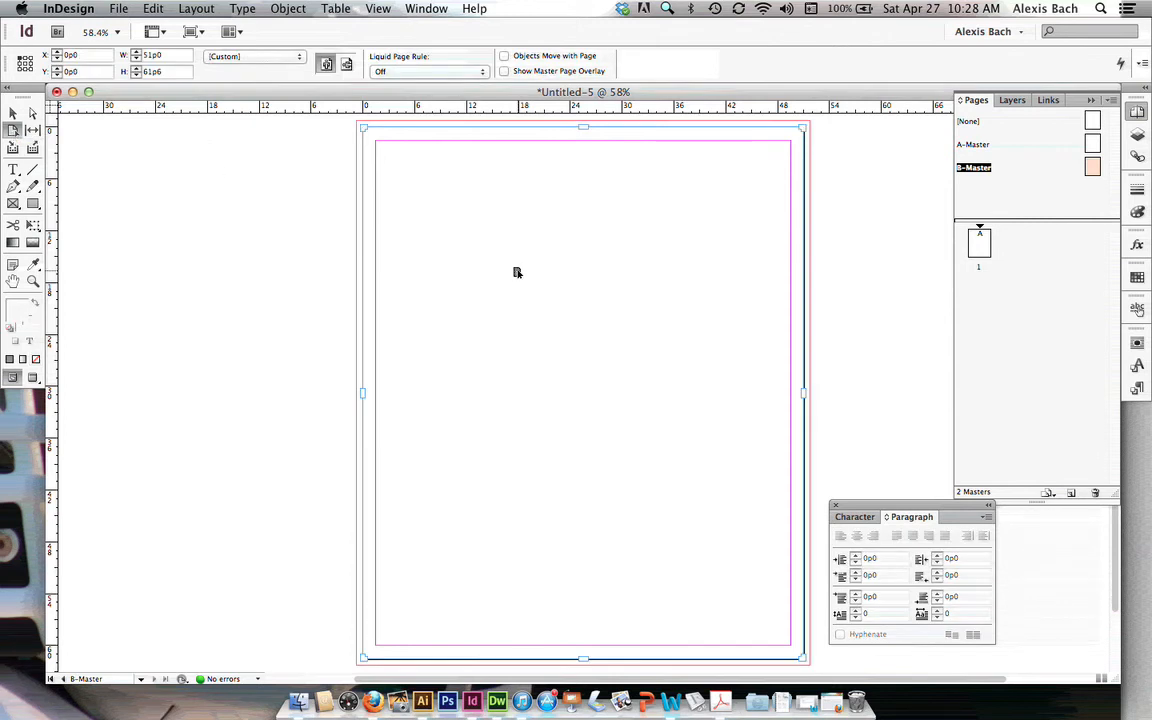
mouse_move(12, 136)
type("9")
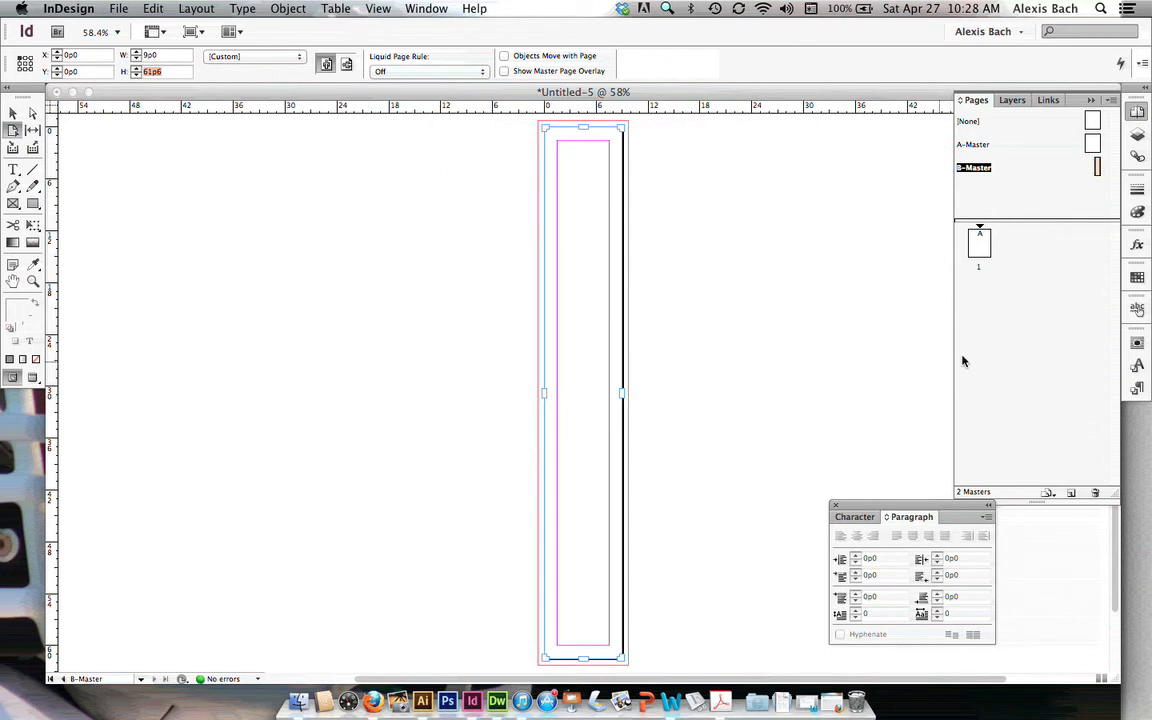
mouse_move(1064, 460)
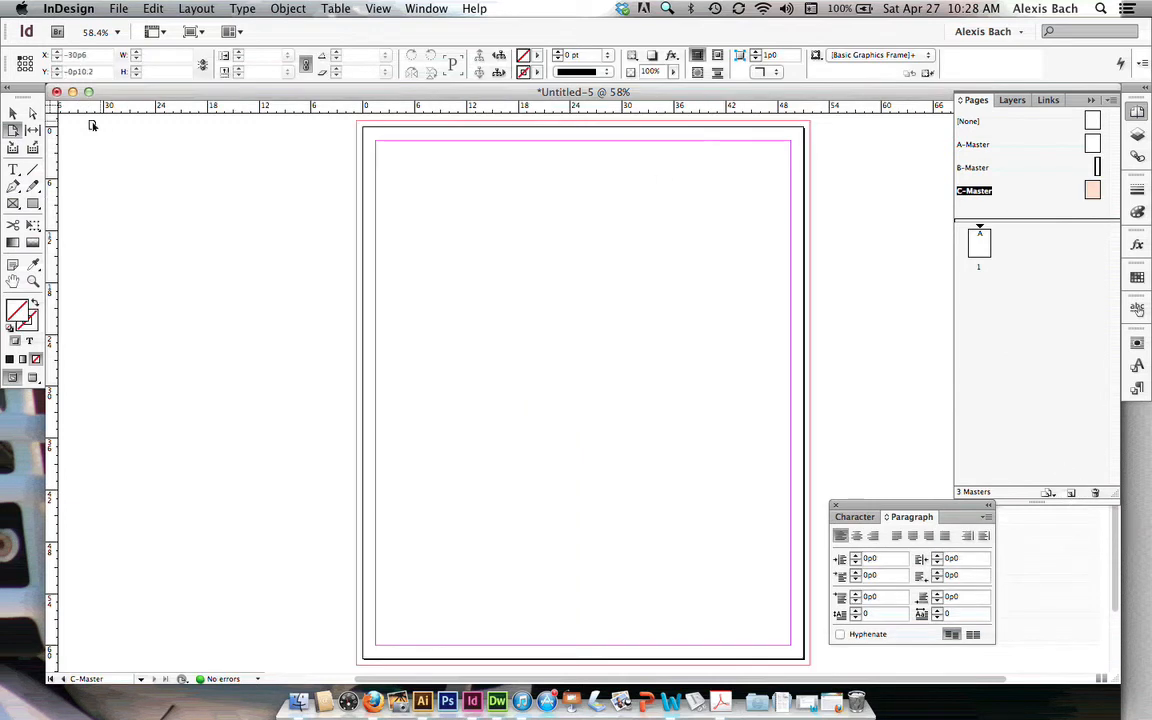
mouse_move(12, 136)
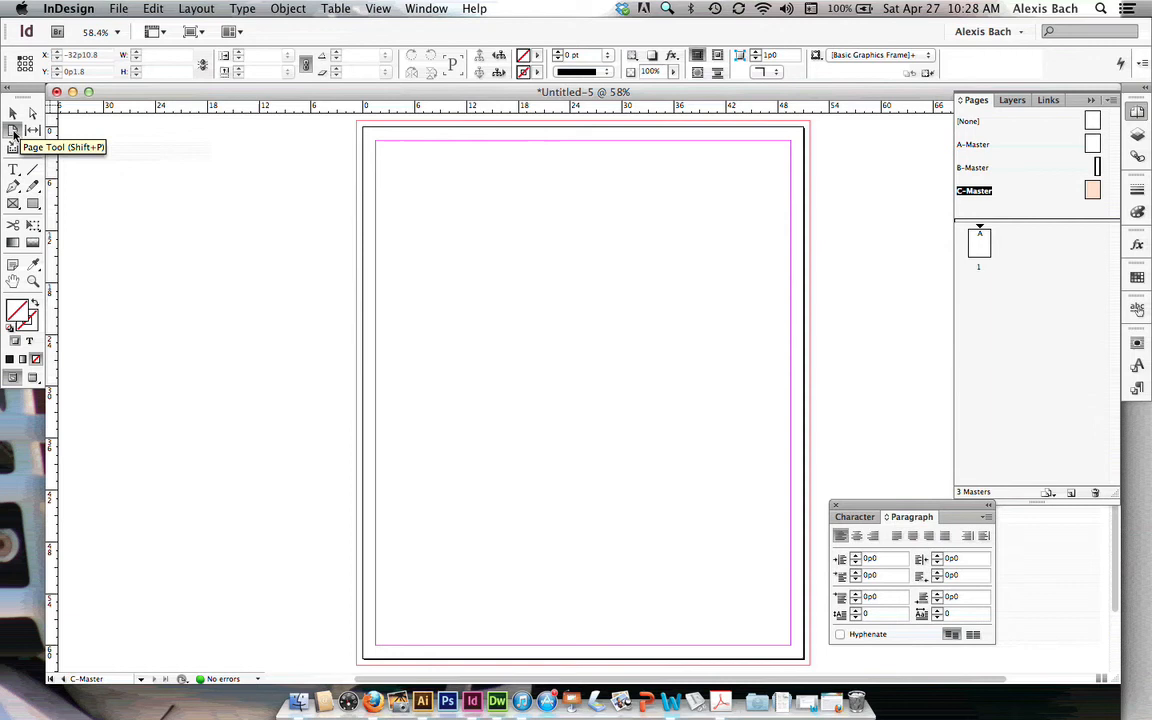
Step: Add a C-Master narrowed to flap width, then return to the B-Master spine page
left_click(12, 130)
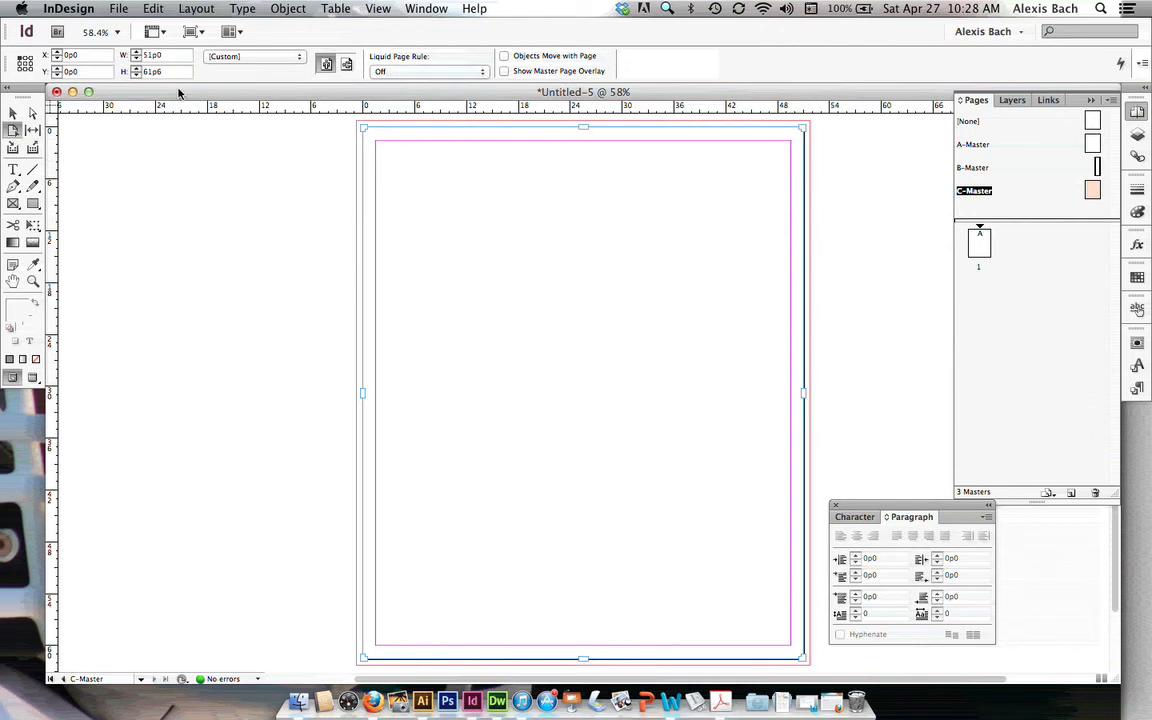
left_click(160, 56)
type("24")
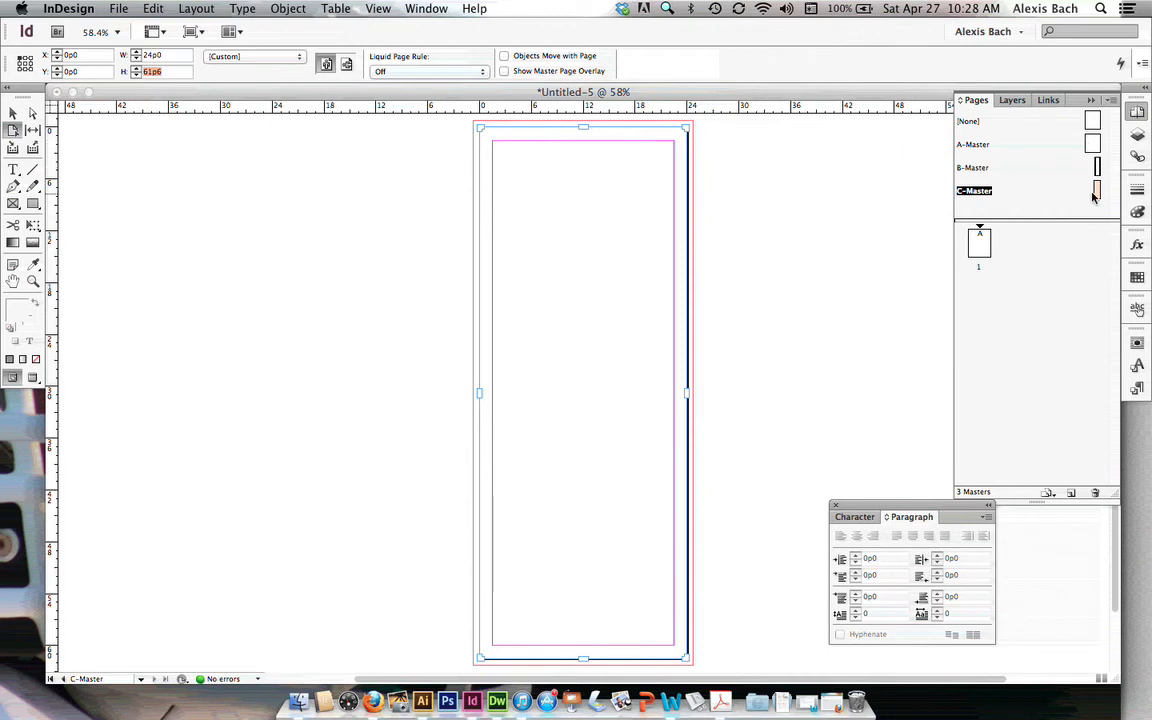
left_click(972, 168)
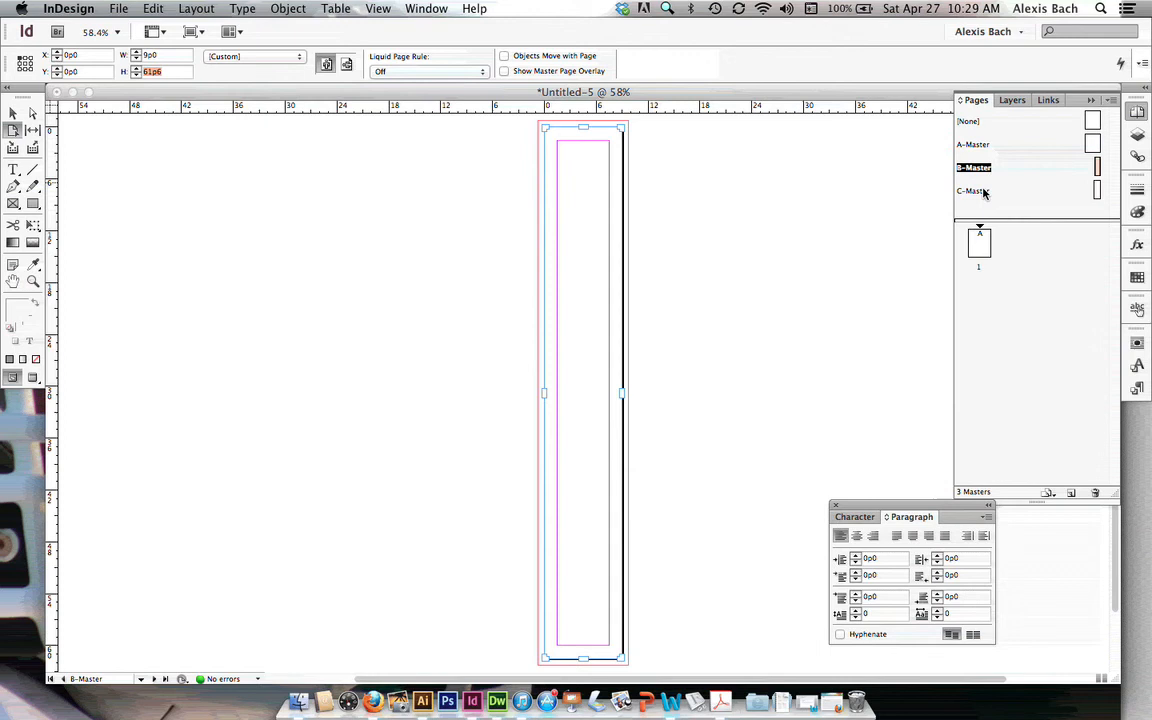
left_click(972, 192)
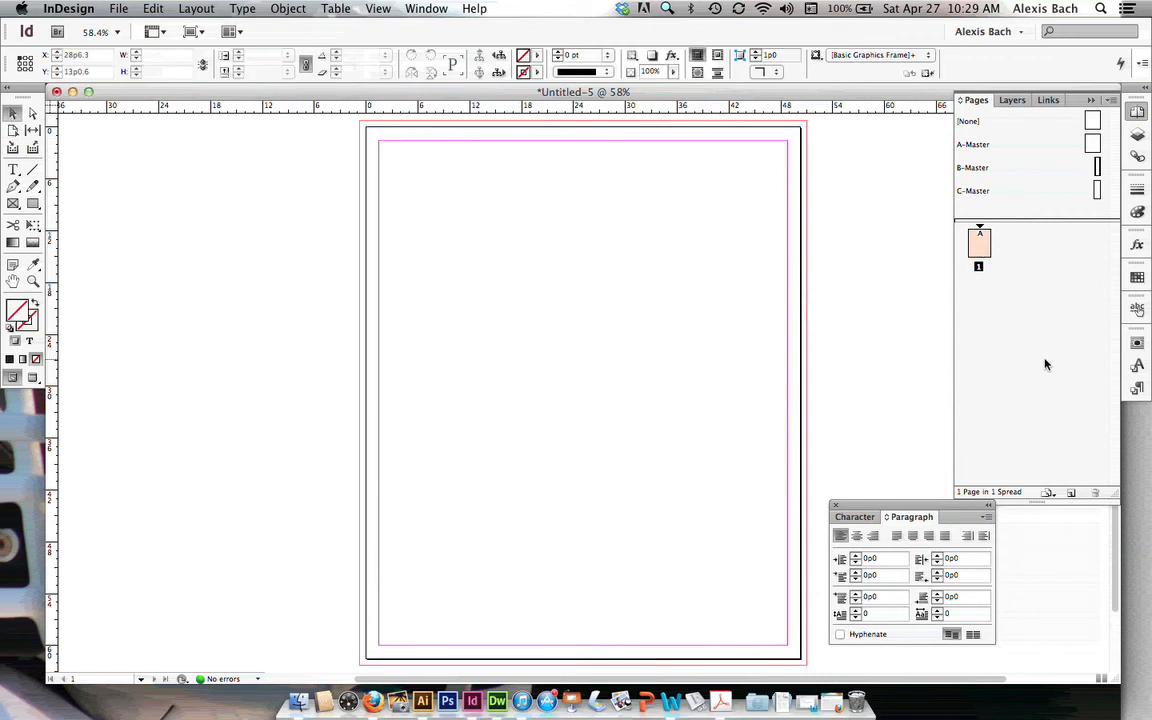
mouse_move(1096, 168)
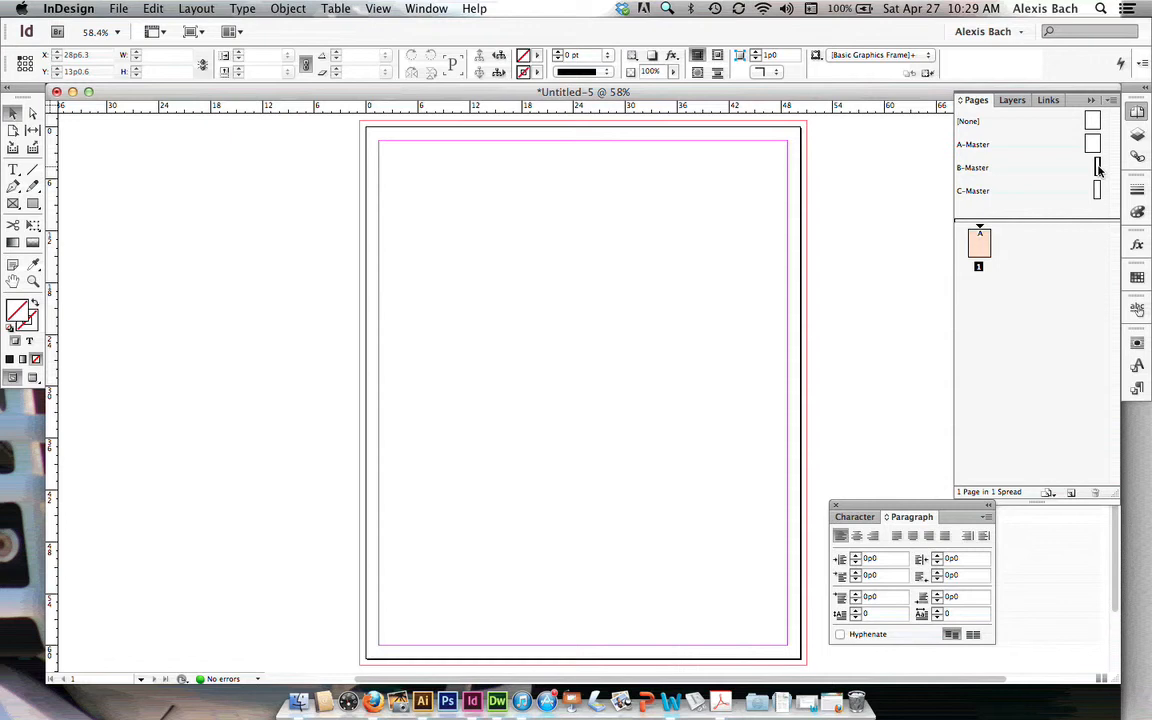
Step: Uncheck Allow Document Pages to Shuffle in the Pages panel menu
left_click(1114, 98)
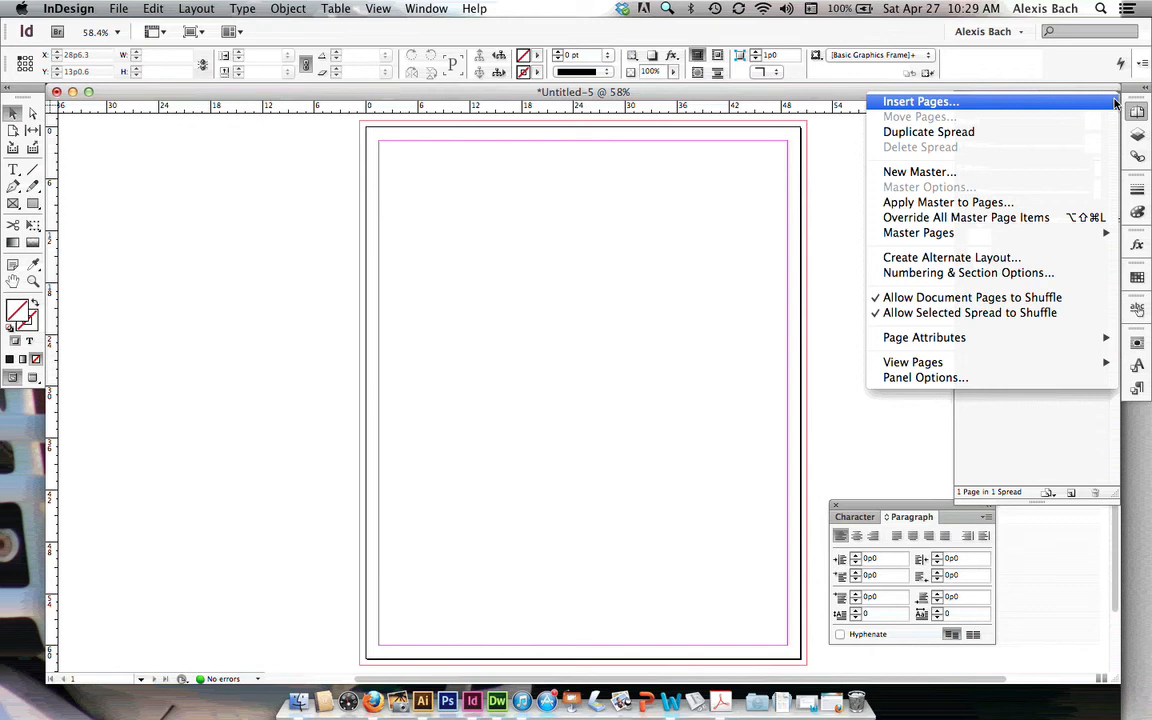
mouse_move(956, 296)
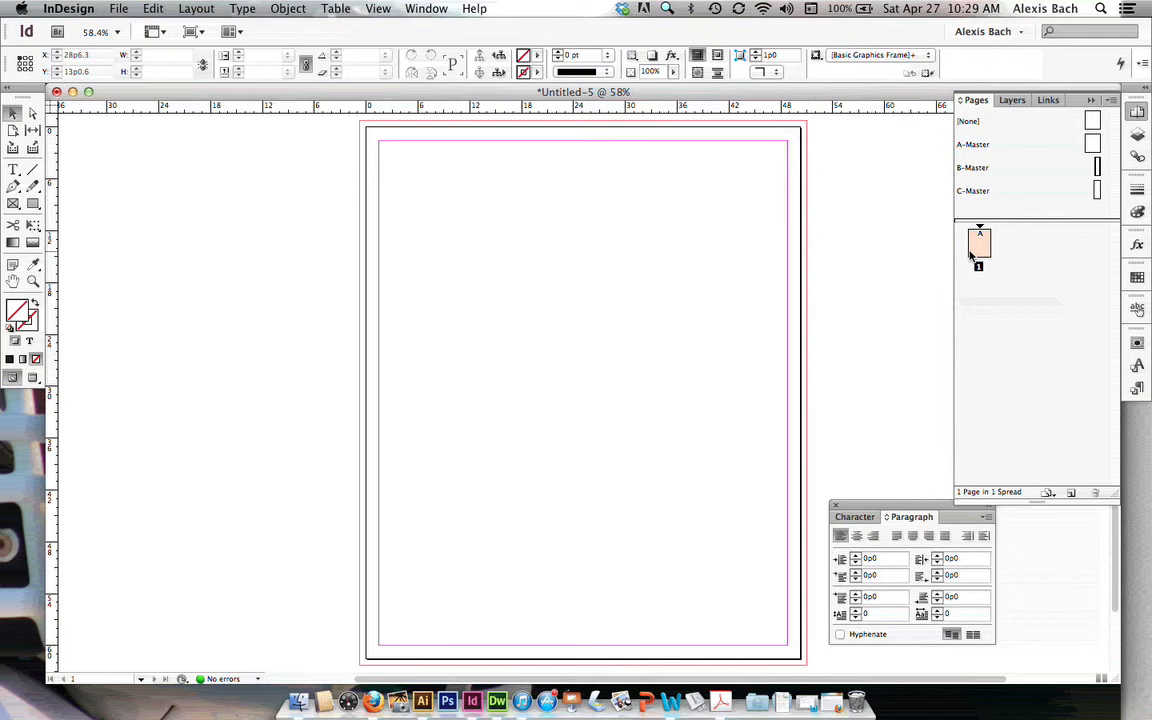
mouse_move(1060, 260)
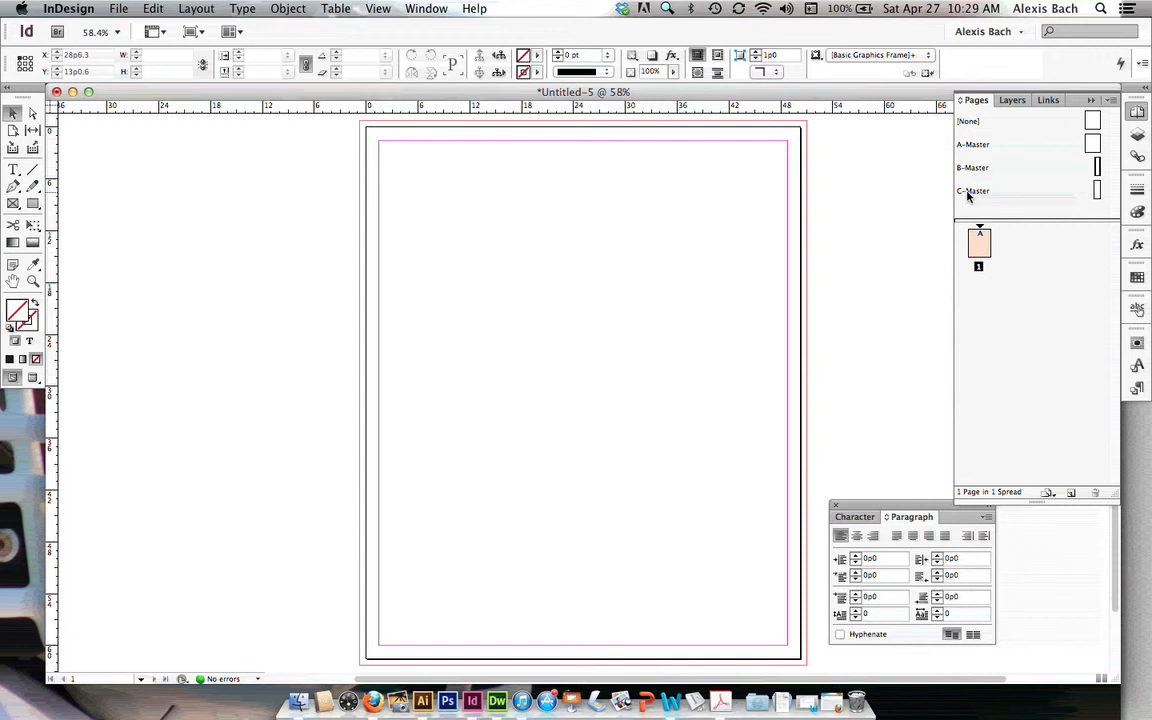
mouse_move(1012, 284)
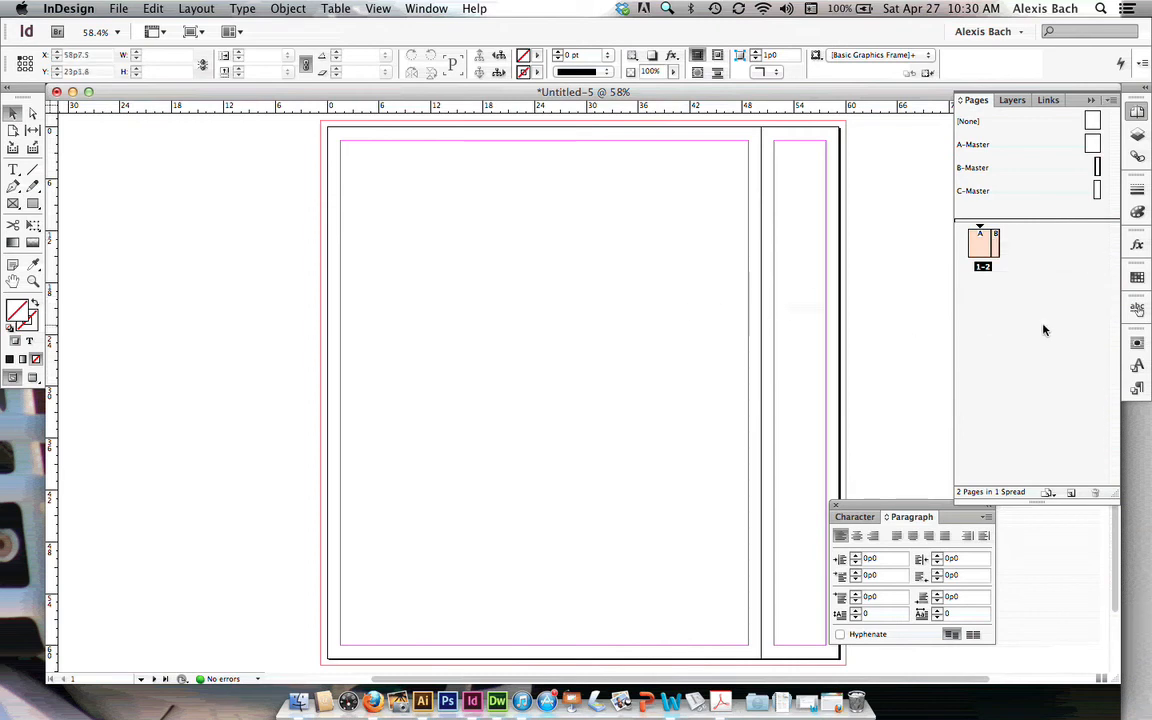
mouse_move(1088, 214)
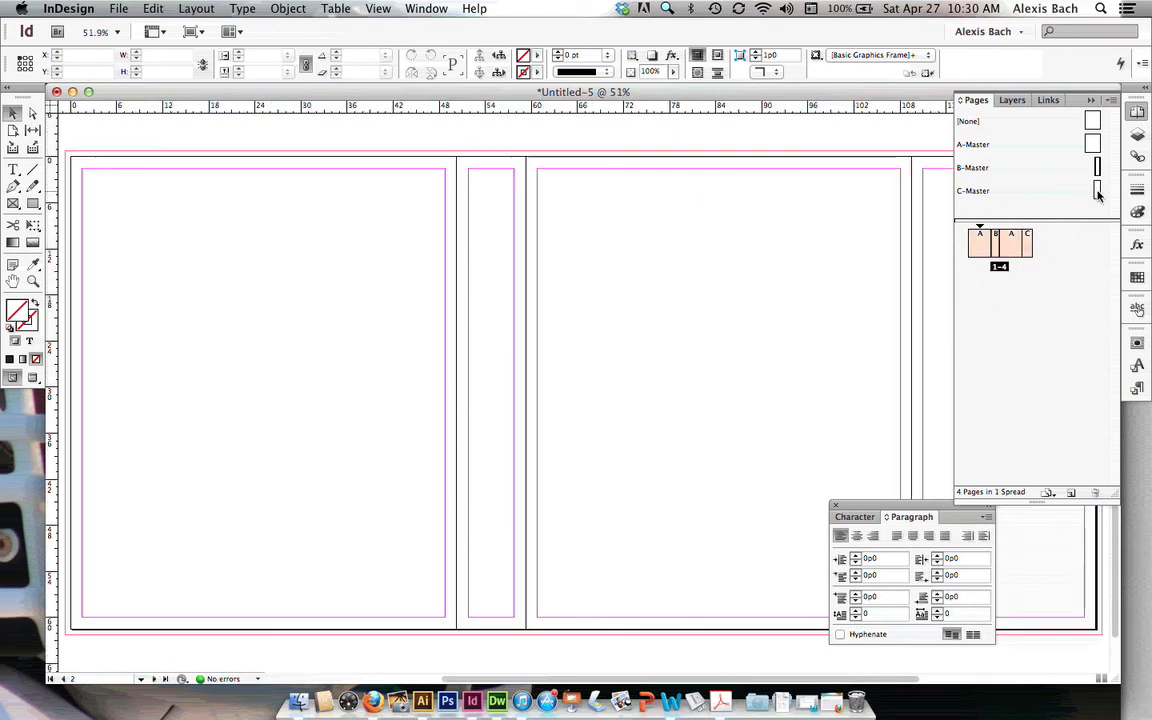
Step: Add a C-Master page beside page 1 to extend the spread
left_click(976, 244)
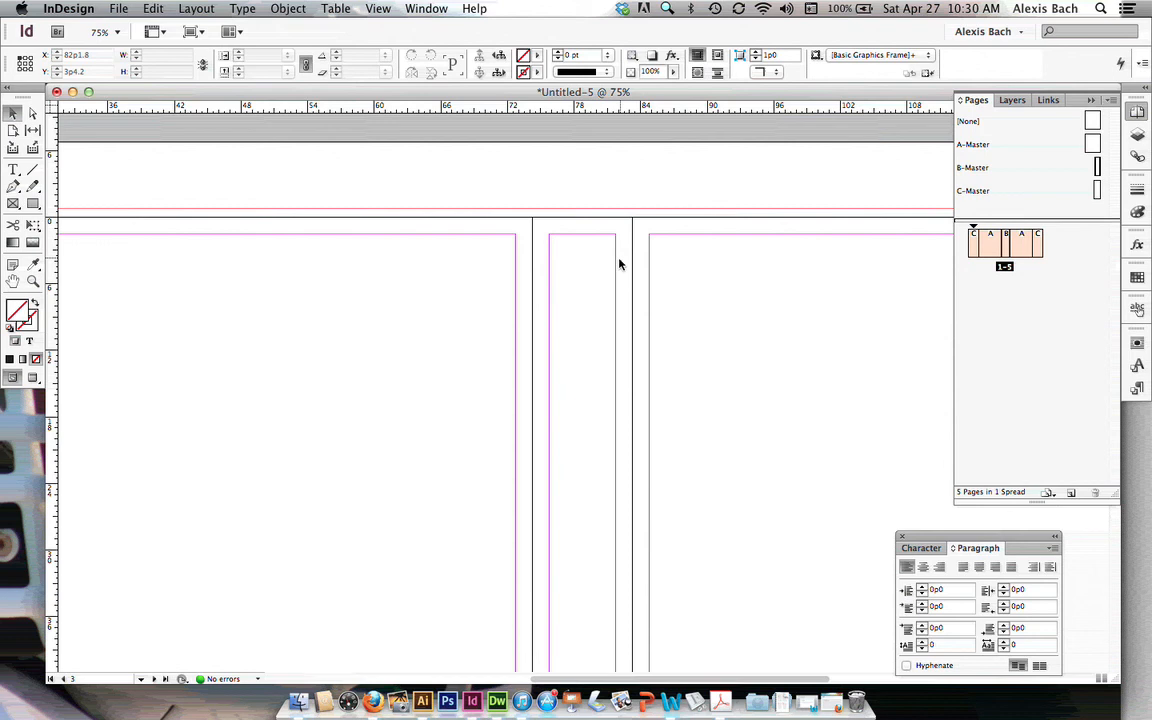
mouse_move(548, 284)
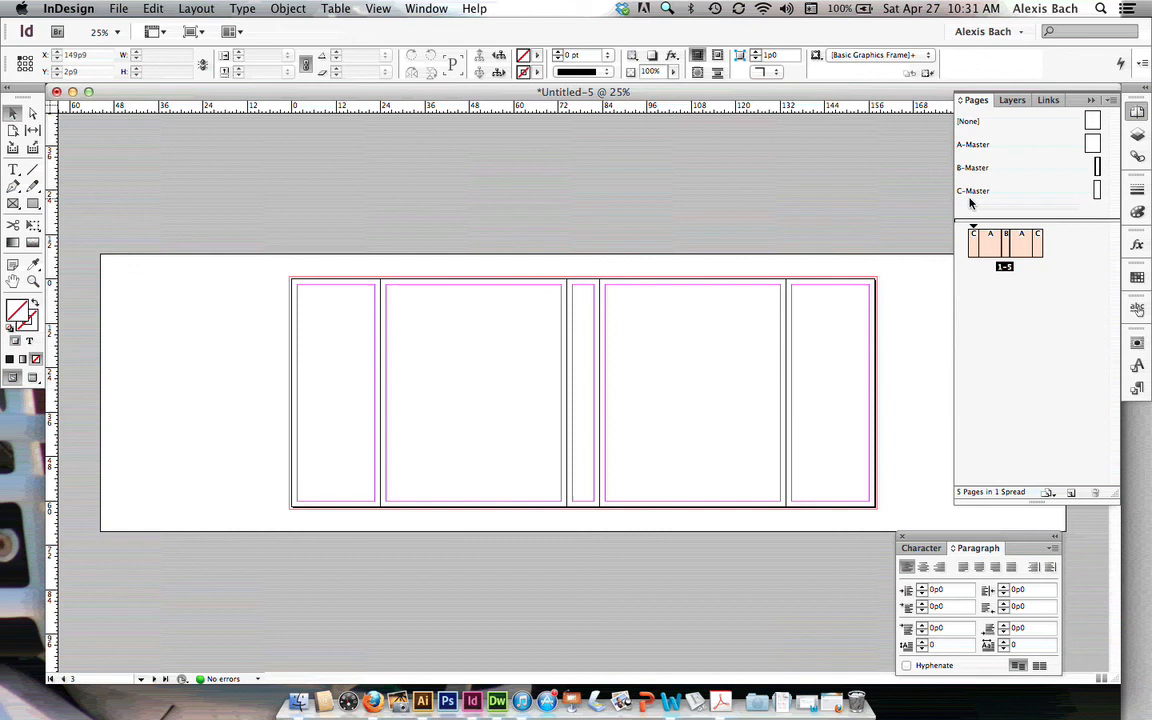
mouse_move(32, 144)
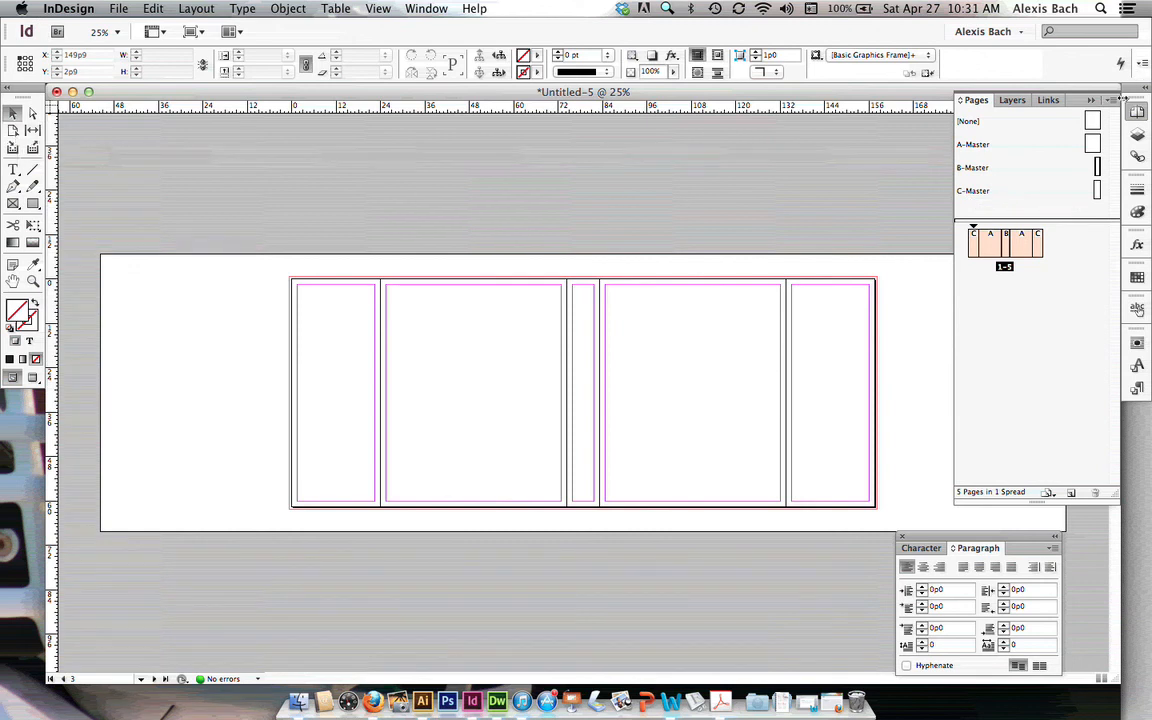
Step: Review page options after finishing the flap-cover-spine-cover-flap spread
left_click(1120, 98)
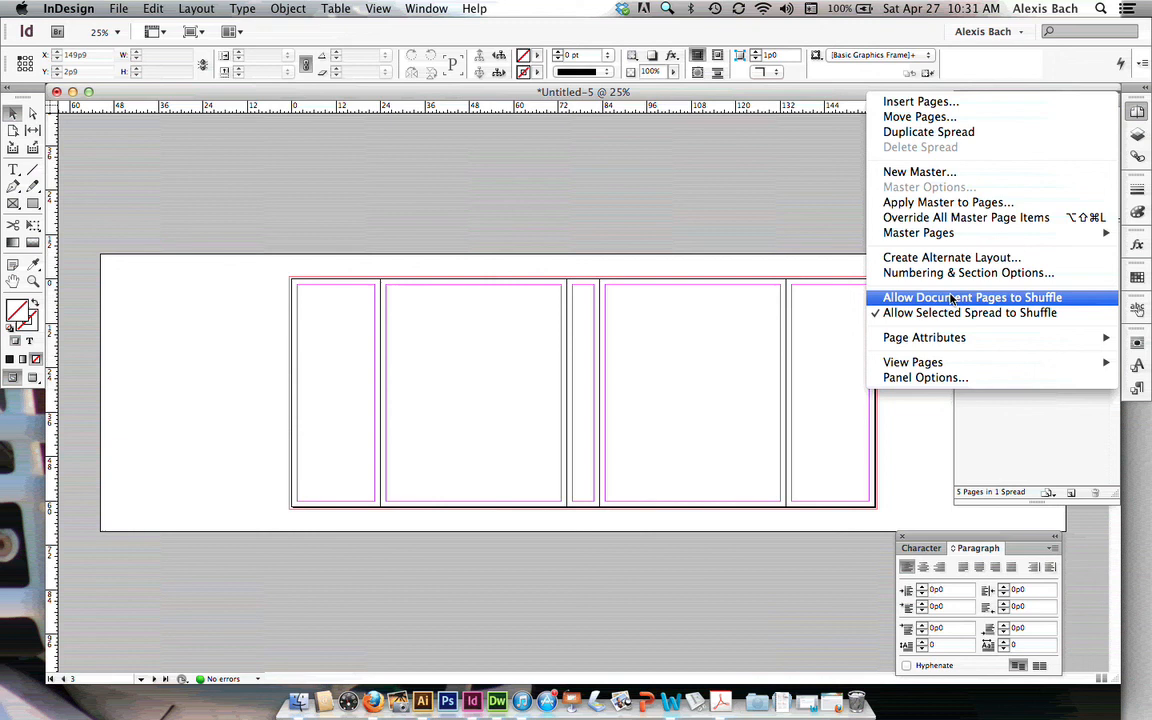